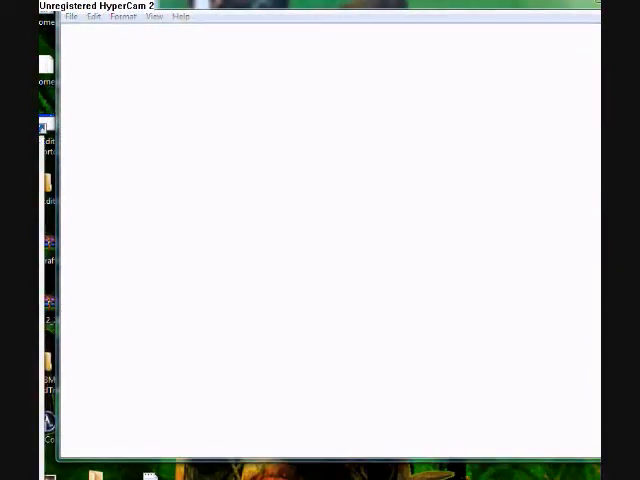
# Step: Enter the line mystring=(80000000) into the blank Notepad document
pyautogui.write('mystring=(80000000)')
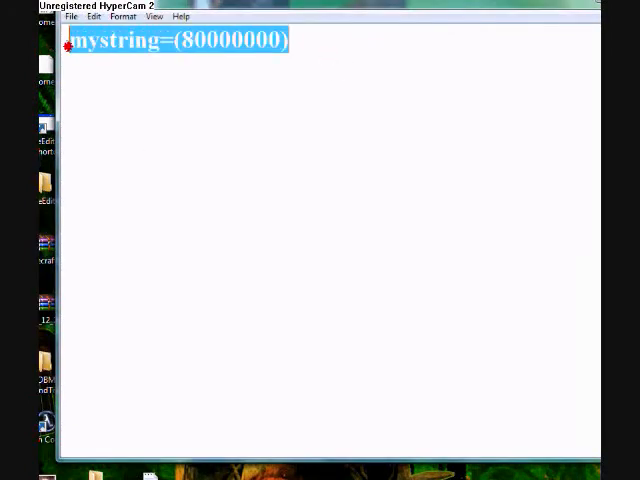
pyautogui.click(71, 16)
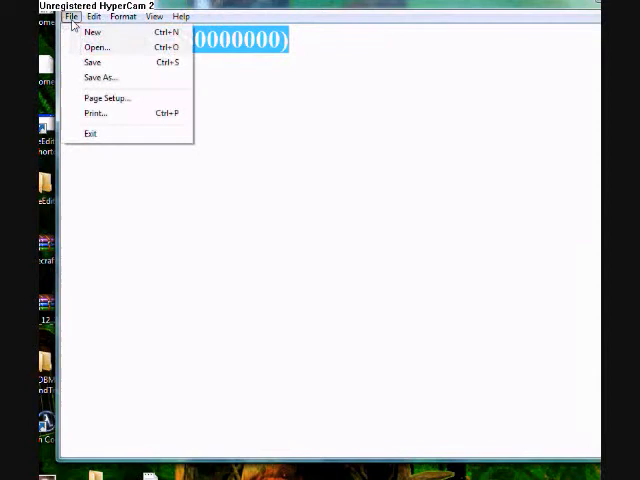
# Step: Save the document to the Desktop as ram.vbe, overwriting the existing file
pyautogui.click(99, 77)
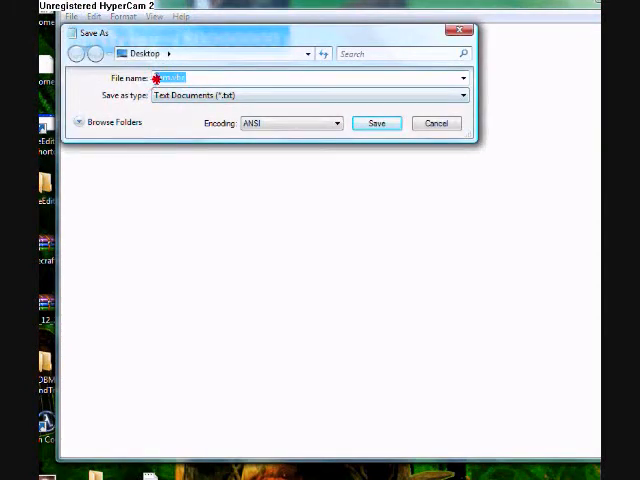
pyautogui.write('ram.vbe')
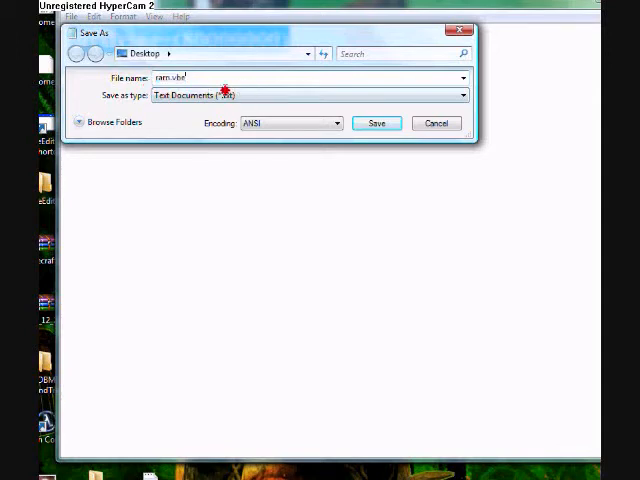
pyautogui.click(377, 123)
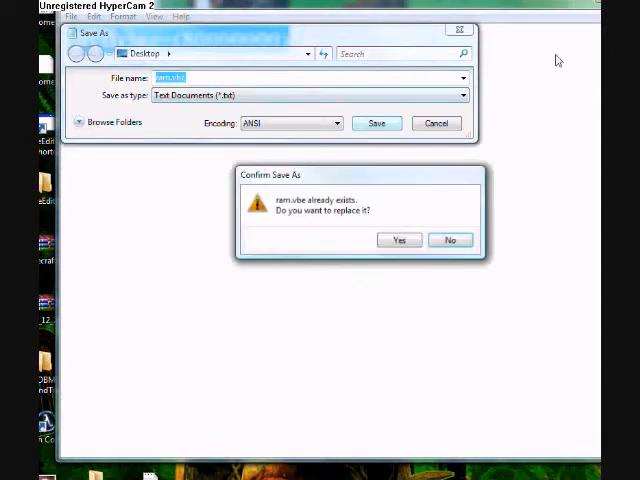
pyautogui.click(399, 239)
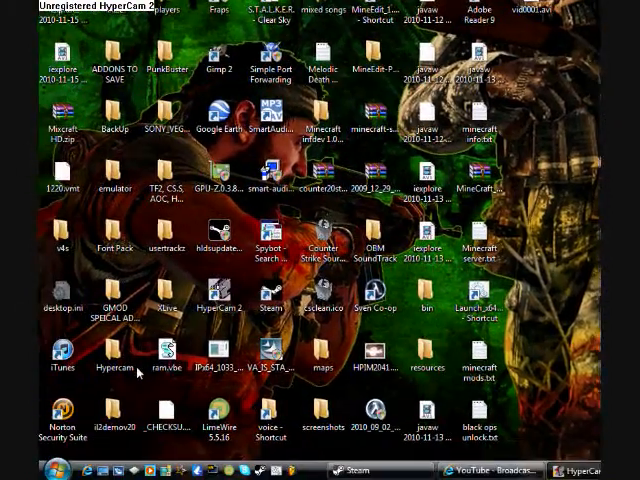
# Step: Select the ram.vbe icon on the desktop
pyautogui.click(165, 352)
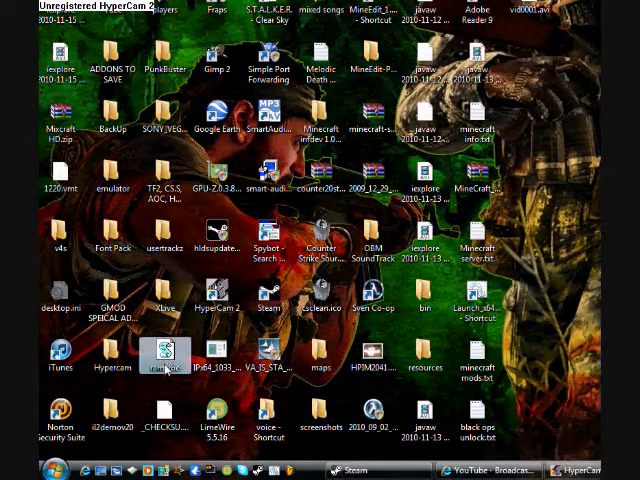
pyautogui.moveTo(527, 297)
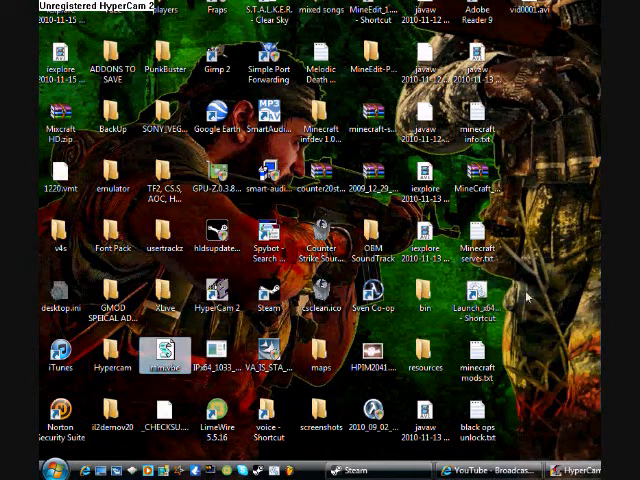